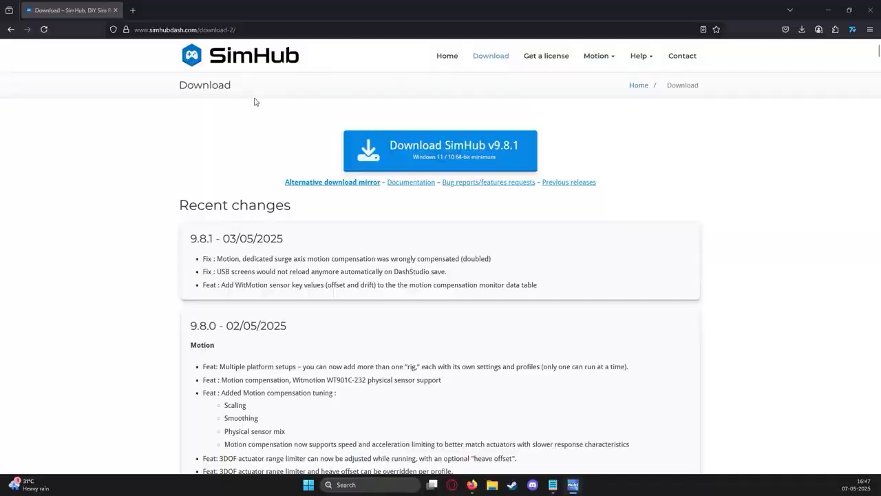
# Start the SimHub v9.8.1 download from simhubdash.com/download-2 in Firefox.
pyautogui.click(193, 29)
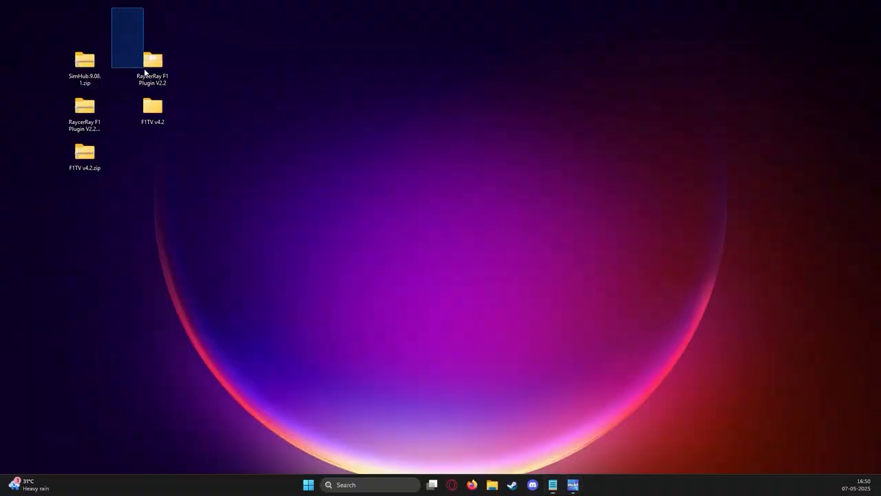
# Copy RaycerRay.PluginSdk.dll from RaycerRay F1 Plugin V2.2 into C:\Program Files (x86)\SimHub.
pyautogui.moveTo(127, 21); pyautogui.dragTo(152, 113)
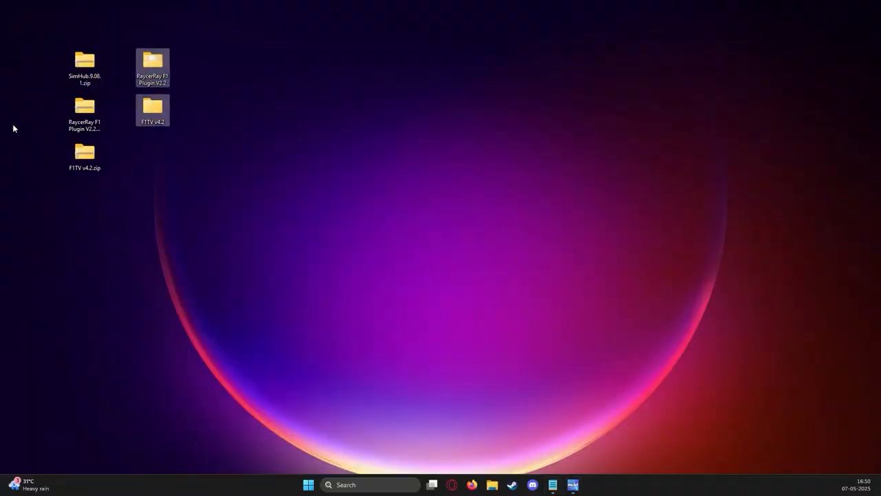
pyautogui.click(152, 62)
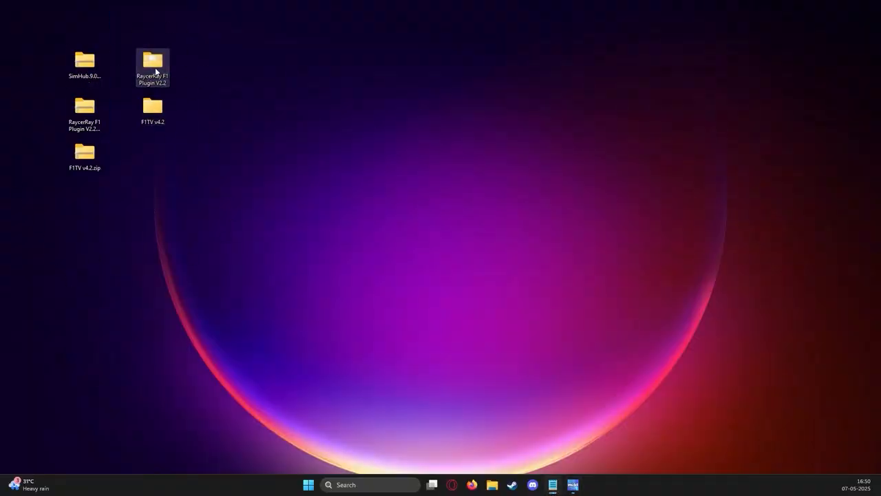
pyautogui.doubleClick(152, 62)
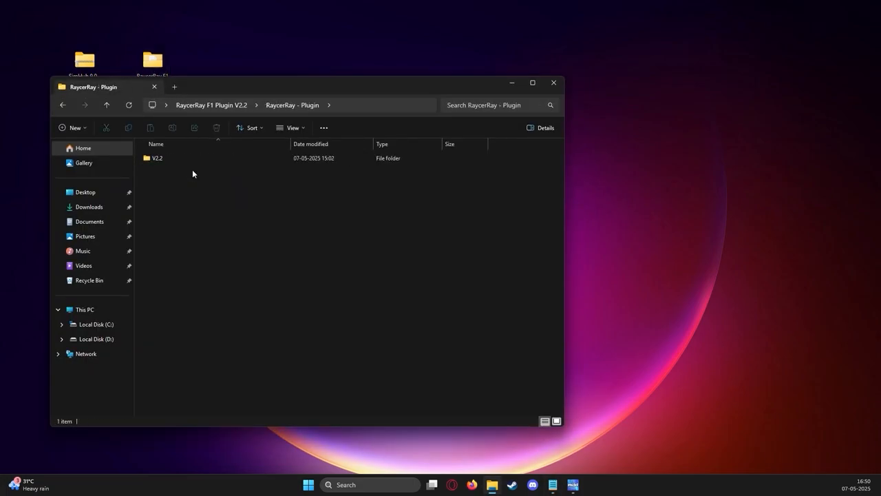
pyautogui.rightClick(181, 158)
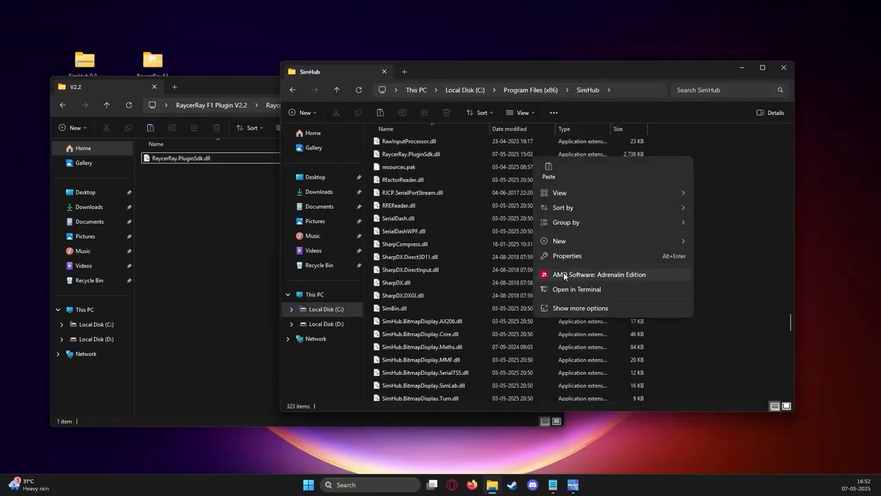
pyautogui.click(567, 256)
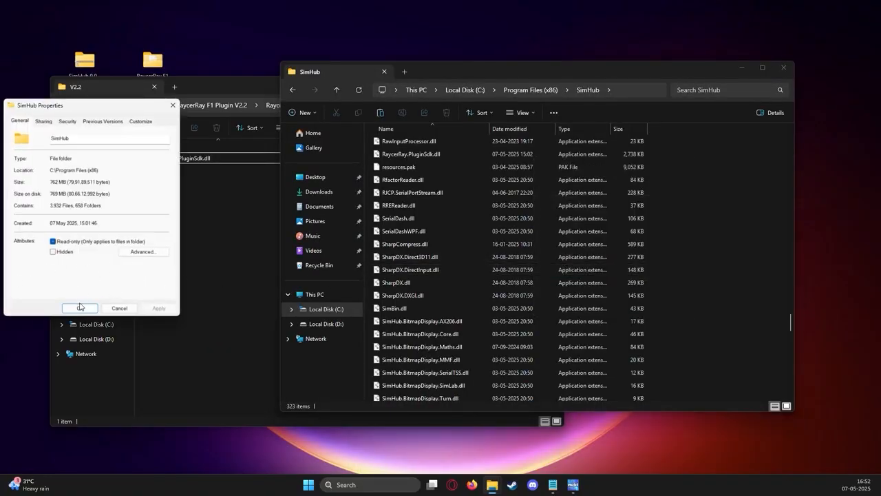
pyautogui.click(79, 307)
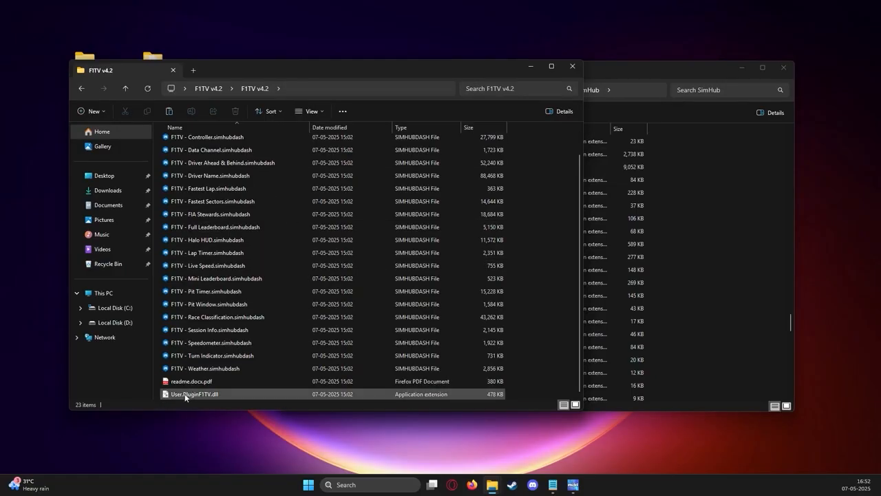
# Copy User.PluginF1TV.dll into the SimHub folder, then select the Driver Name dashboard file.
pyautogui.rightClick(196, 393)
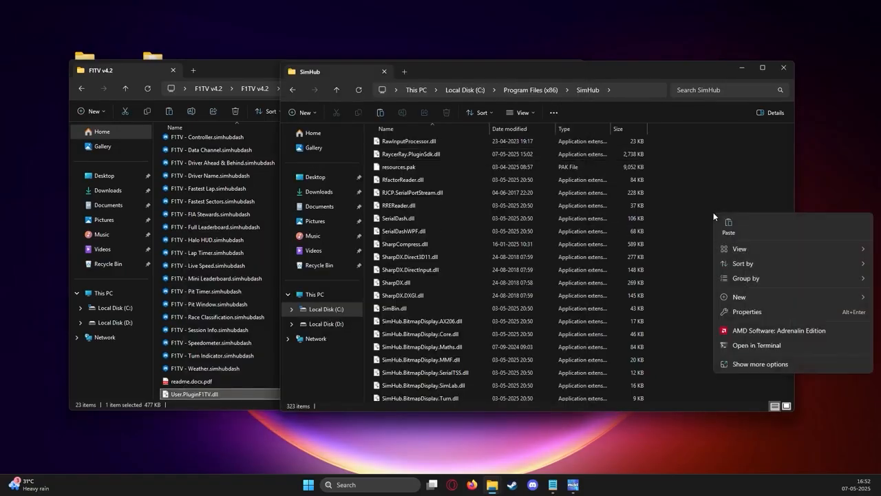
pyautogui.moveTo(695, 193)
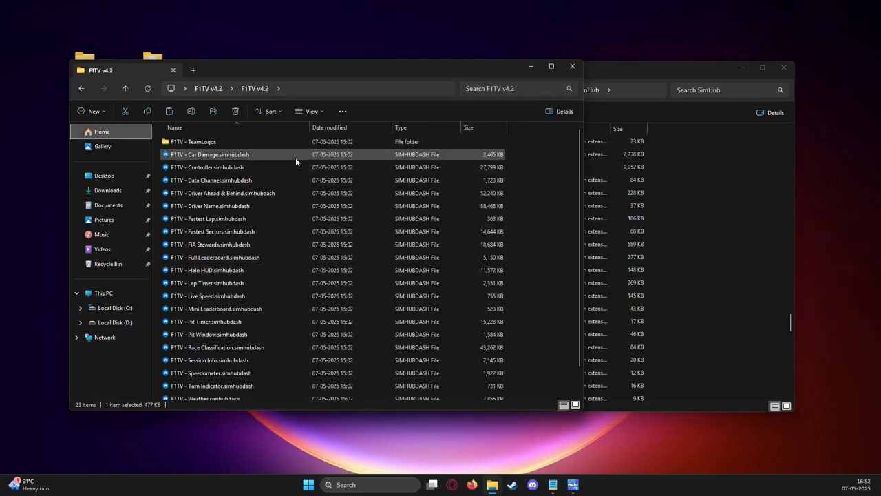
pyautogui.click(206, 269)
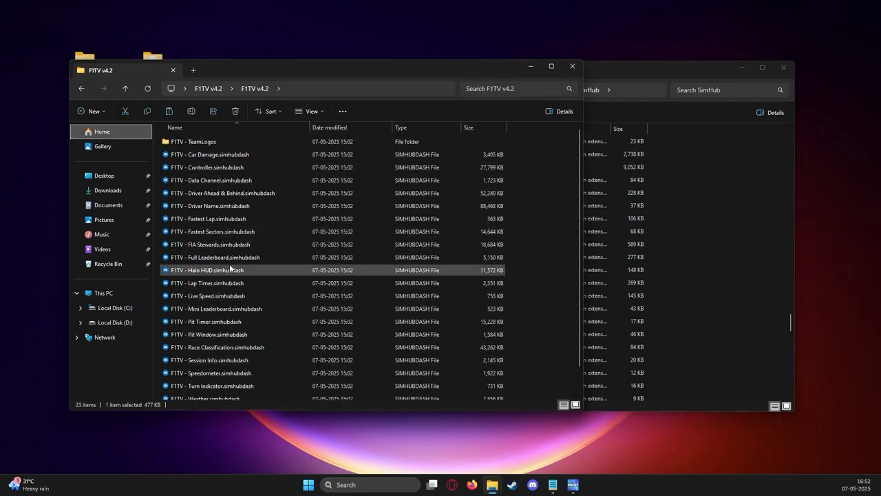
pyautogui.click(222, 192)
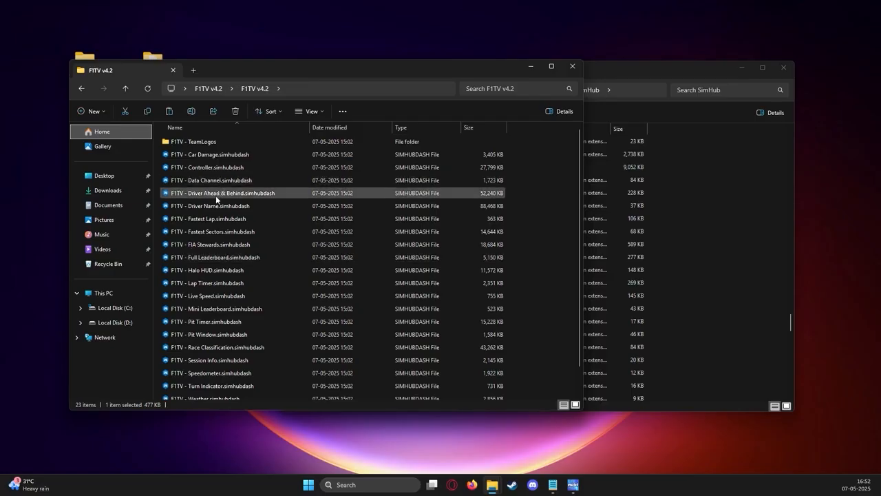
pyautogui.click(213, 206)
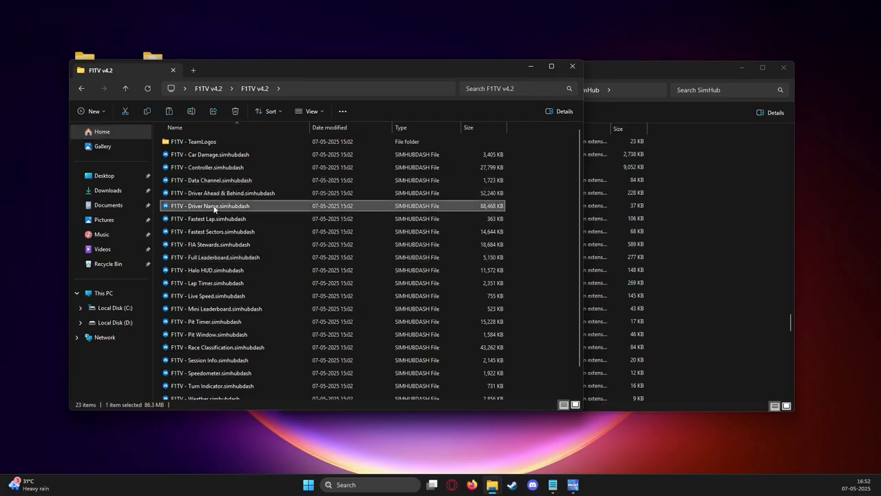
# Import F1TV - Driver Name.simhubdash into the SimHub library through the DashStudio import dialog.
pyautogui.doubleClick(209, 206)
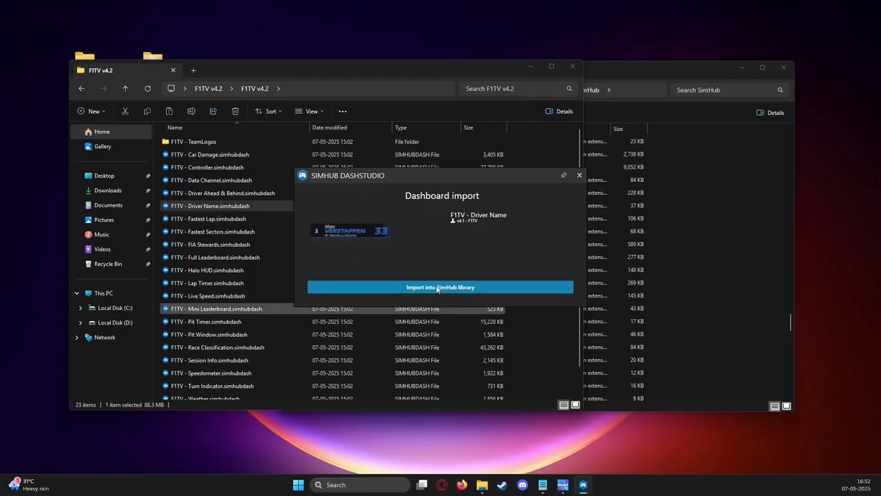
pyautogui.click(440, 287)
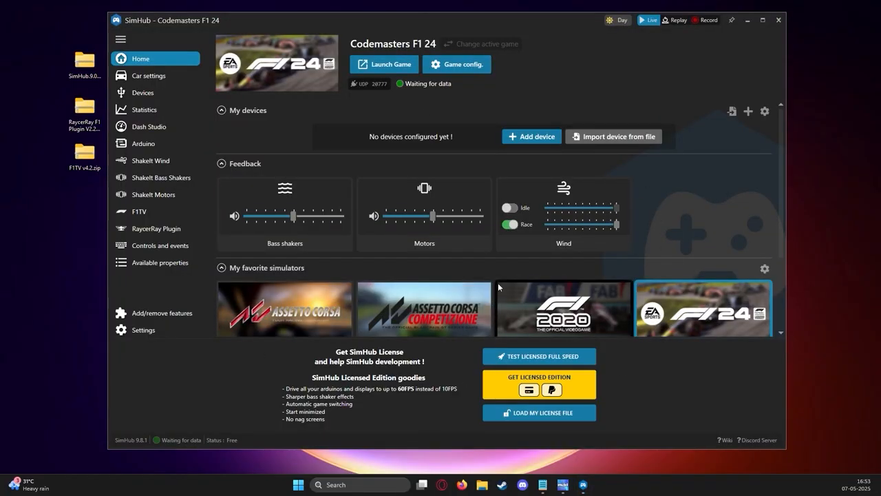
# Open Add/remove features and scroll to confirm the F1TV feature is toggled on.
pyautogui.click(163, 313)
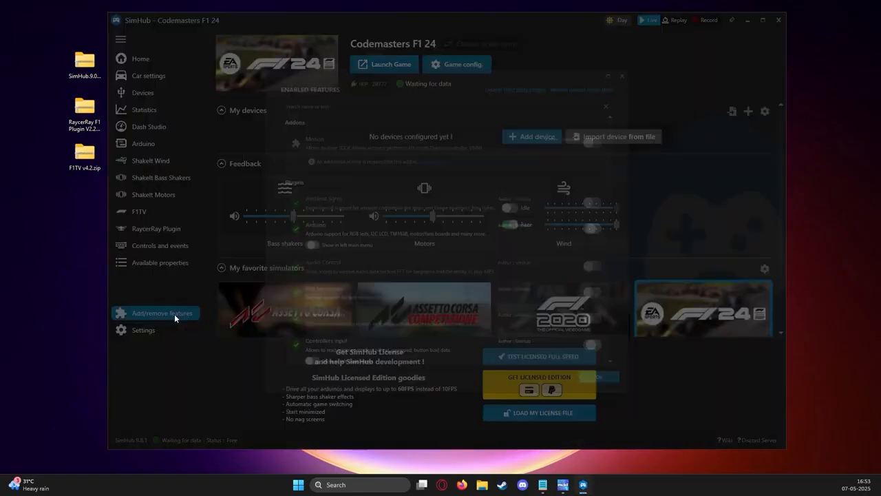
pyautogui.click(164, 313)
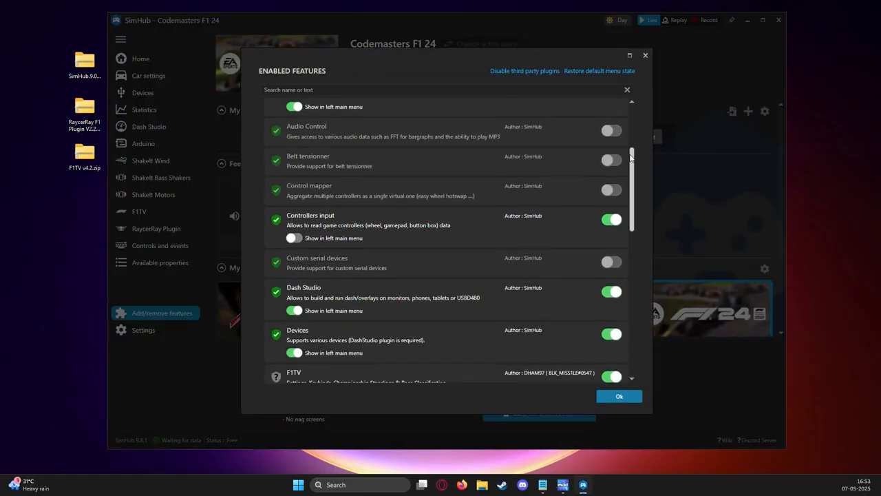
pyautogui.scroll(-3)
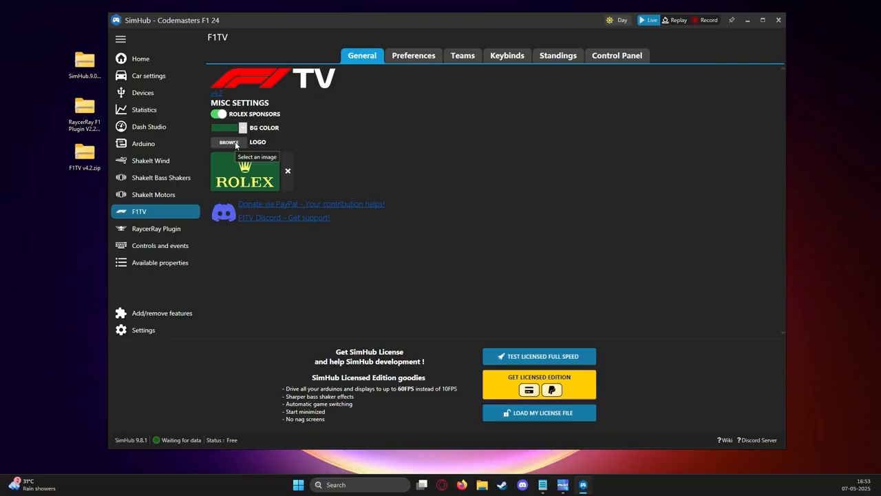
# Choose Rolex.png from TeamLogos\Misc as the F1TV General tab logo image.
pyautogui.click(229, 142)
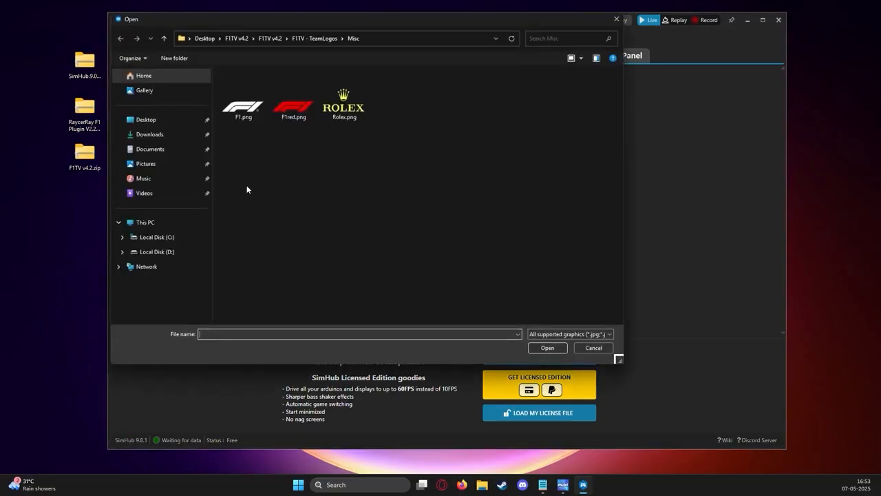
pyautogui.click(345, 103)
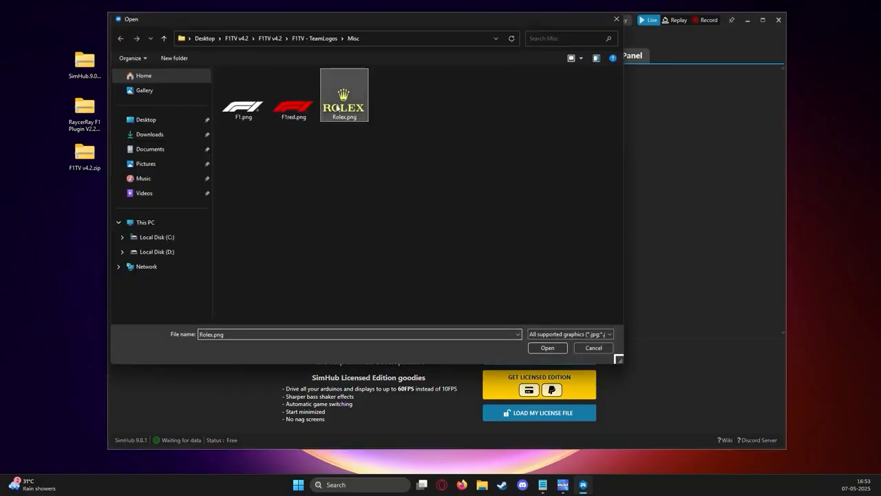
pyautogui.click(547, 347)
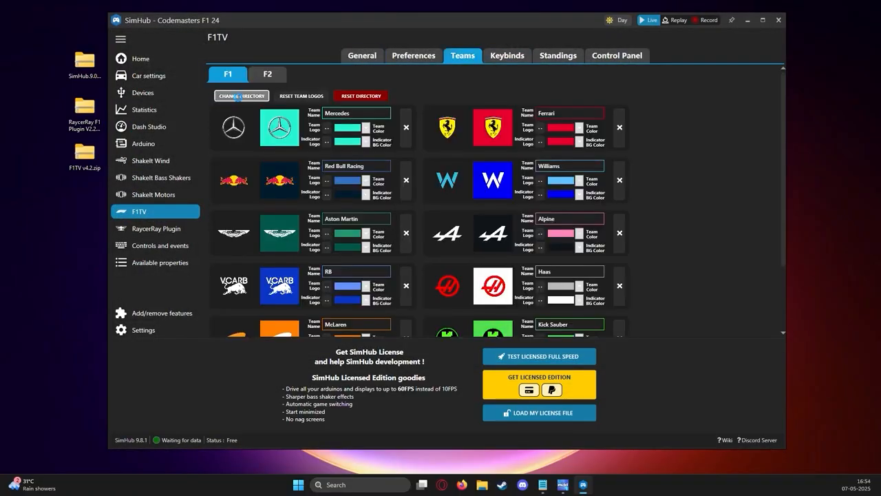
# Change the team logo directory to F1TV - TeamLogos and reset the team logos.
pyautogui.click(241, 96)
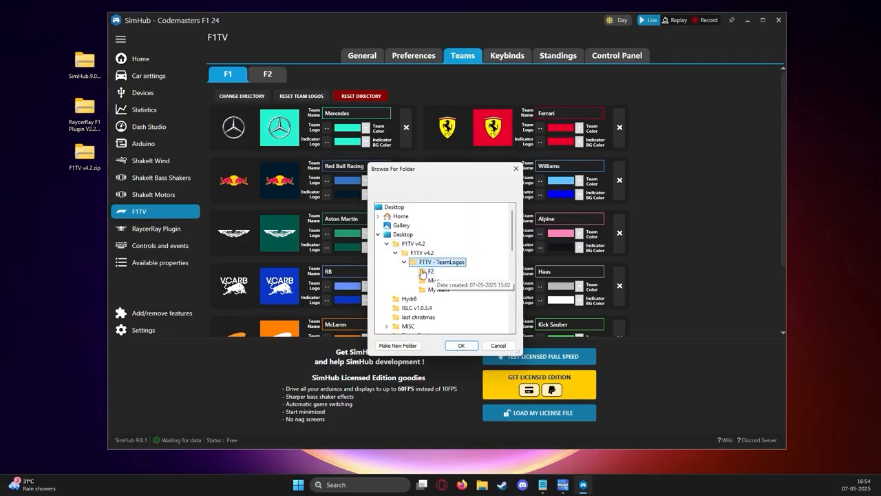
pyautogui.click(461, 344)
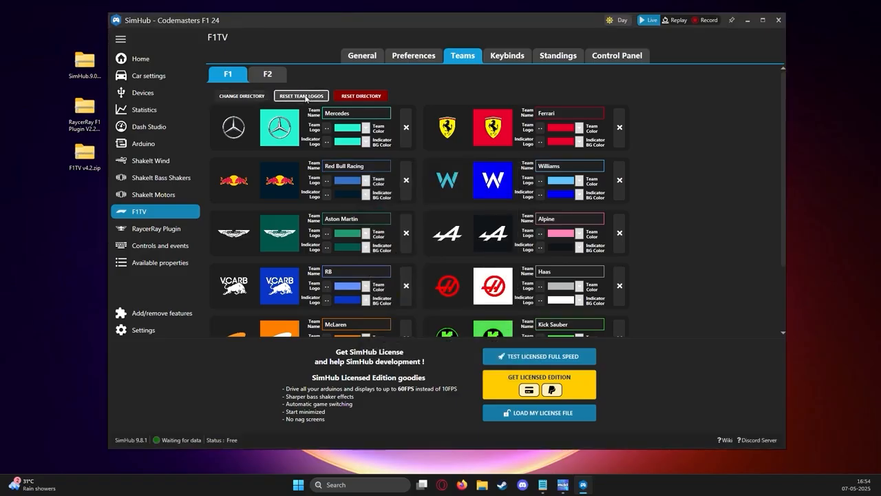
pyautogui.click(148, 126)
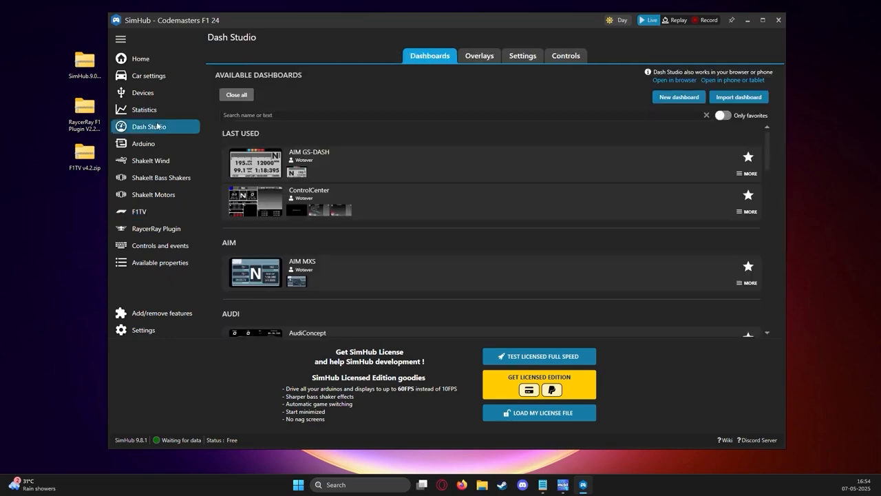
# Switch Dash Studio to the Overlays tab to list the imported F1TV overlays.
pyautogui.click(479, 56)
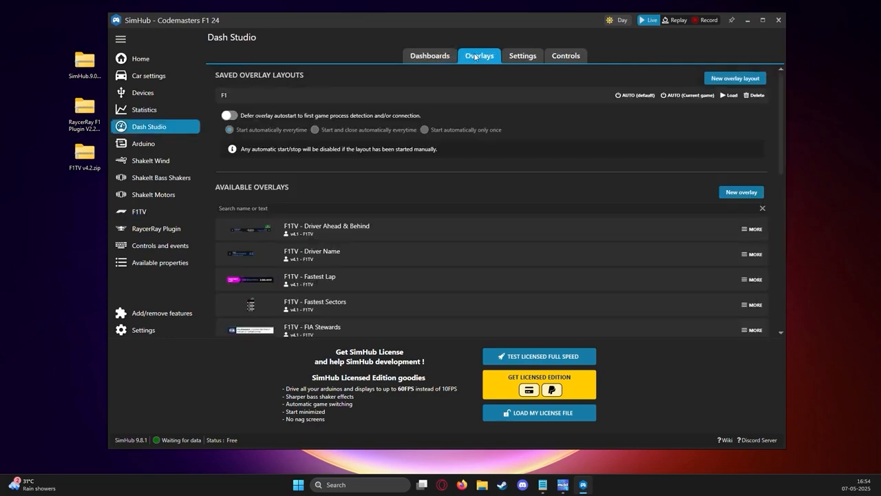
pyautogui.moveTo(475, 63)
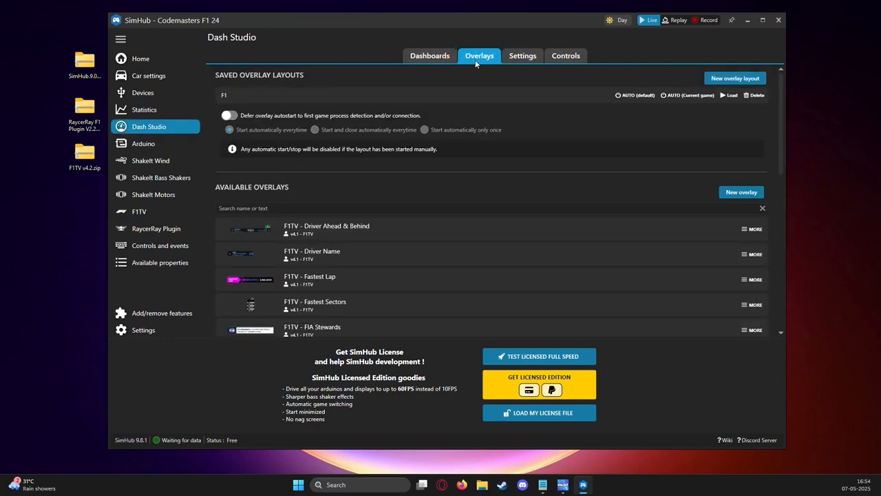